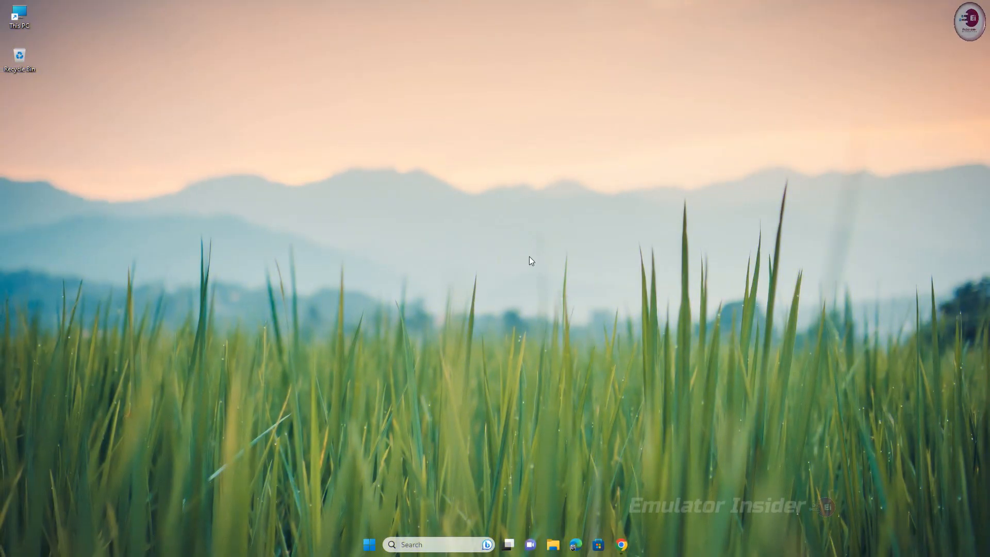
Step: Bring up the SmartGaGa 3.6 Lite article in Chrome and highlight its heading and intro paragraph
{"action": "left_click", "coordinate": [621, 544]}
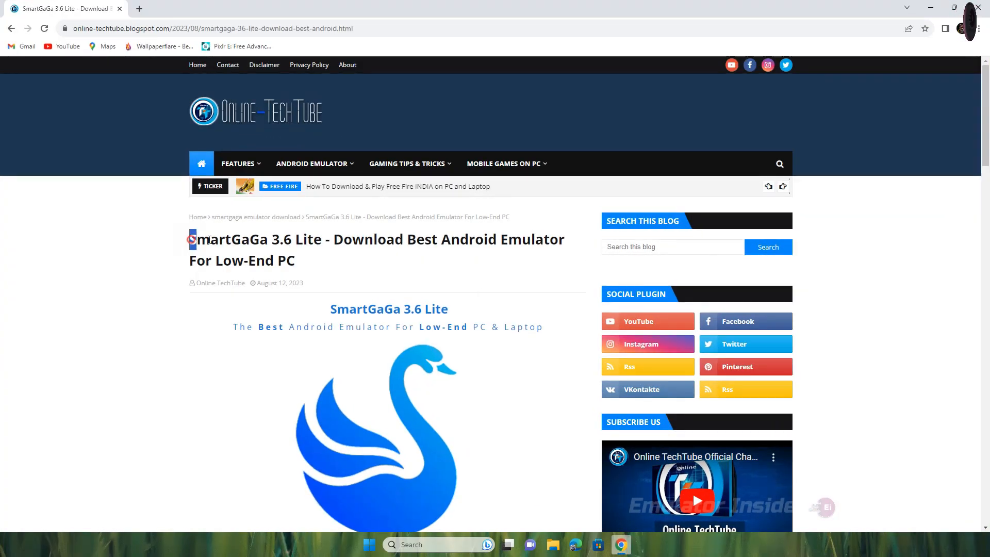
{"action": "left_click_drag", "start_coordinate": [331, 239], "coordinate": [303, 260]}
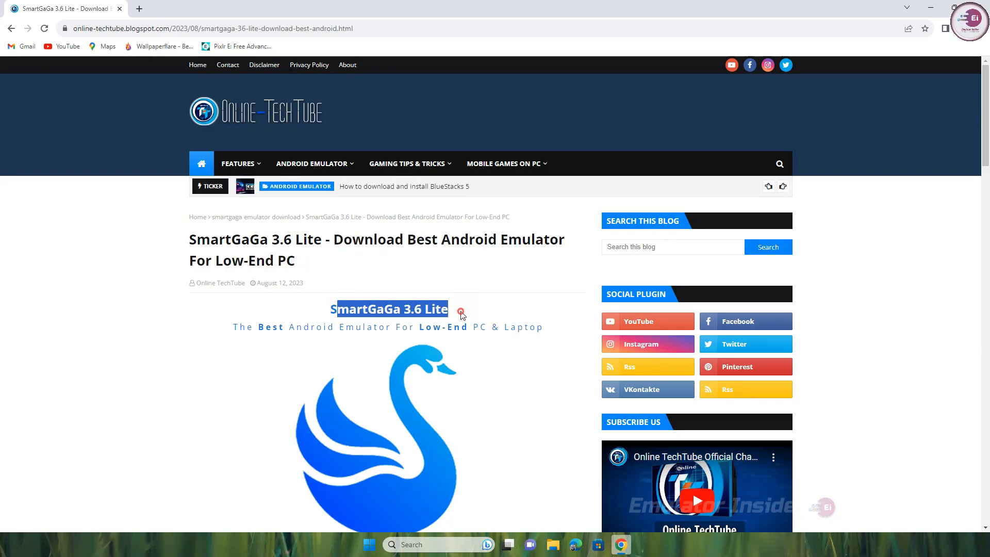
{"action": "scroll", "scroll_direction": "down", "scroll_amount": 3}
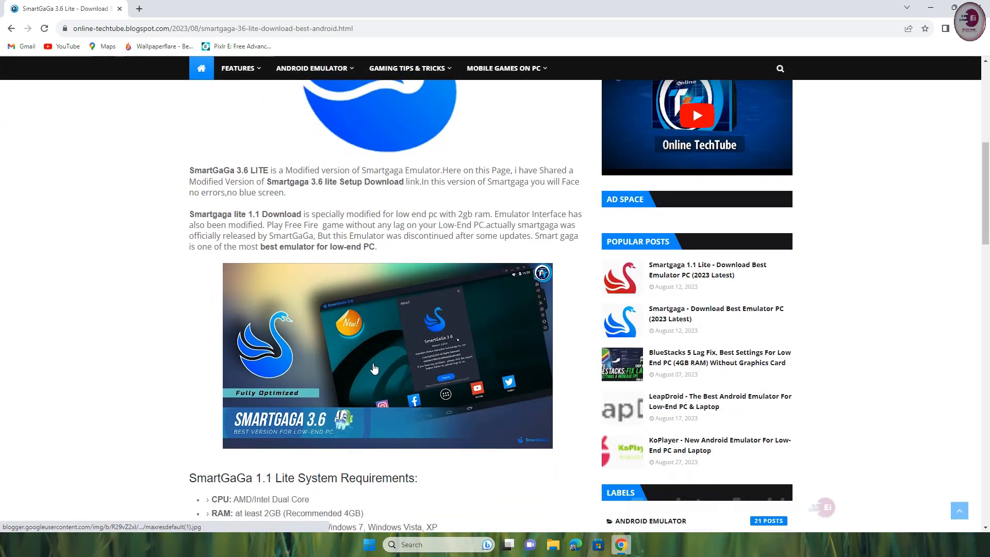
{"action": "scroll", "scroll_direction": "down", "scroll_amount": 3}
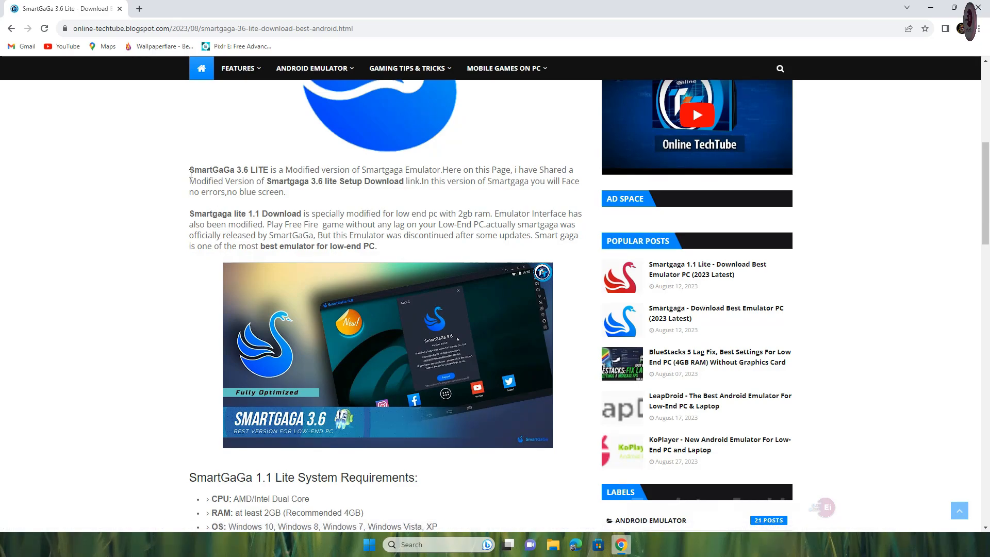
{"action": "left_click_drag", "start_coordinate": [189, 169], "coordinate": [286, 192]}
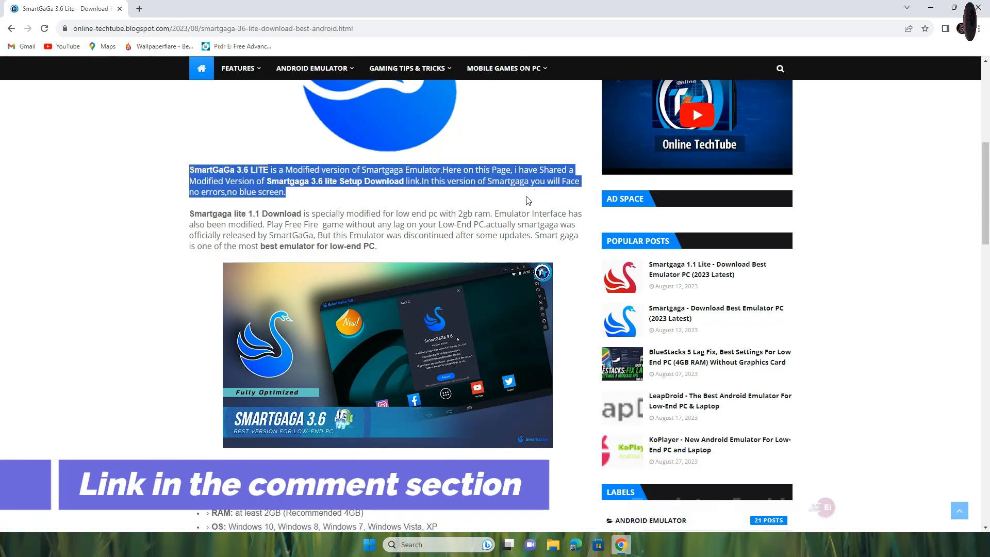
Step: Highlight the 372 MB setup size and scroll down to the SmartGaGa 3.6 download section
{"action": "scroll", "scroll_direction": "down", "scroll_amount": 3}
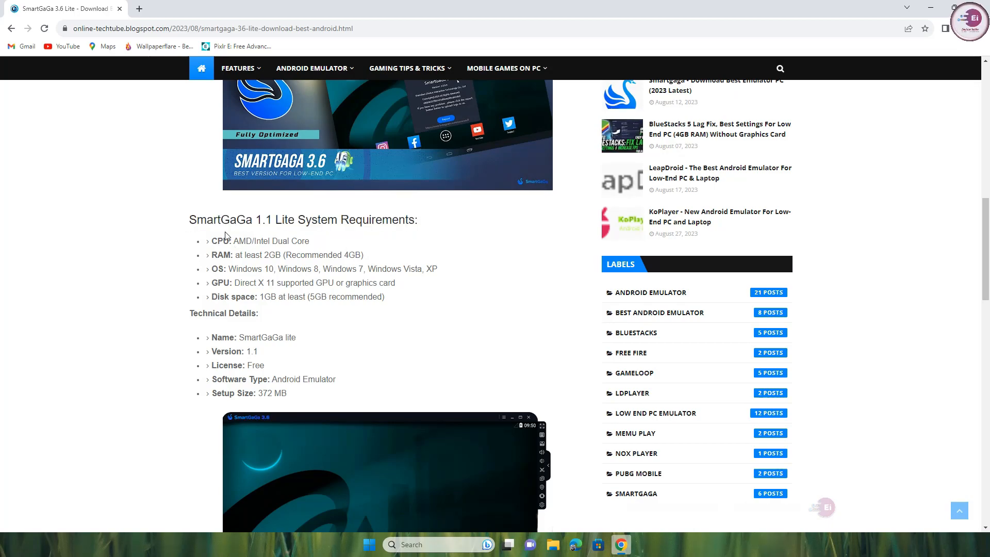
{"action": "double_click", "coordinate": [238, 255]}
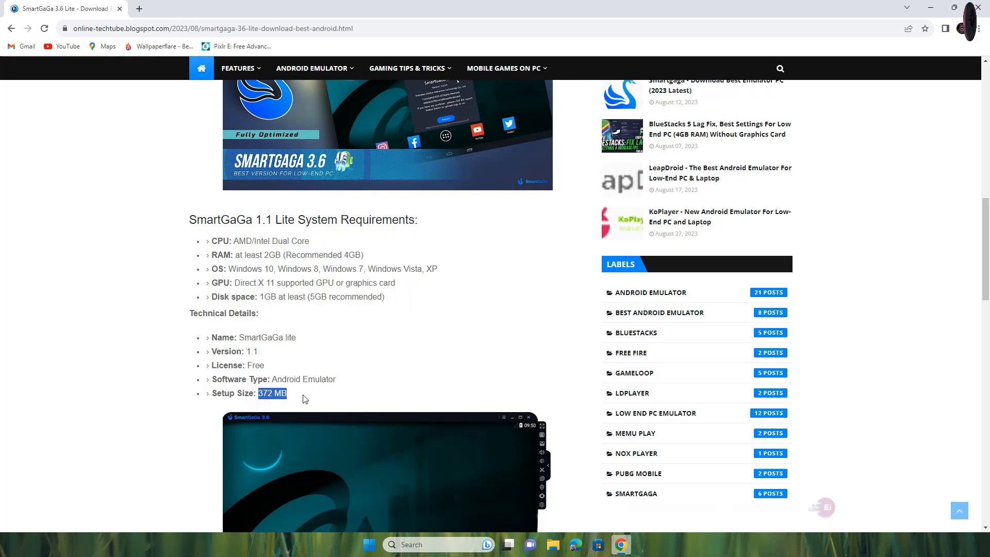
{"action": "scroll", "scroll_direction": "down", "scroll_amount": 3}
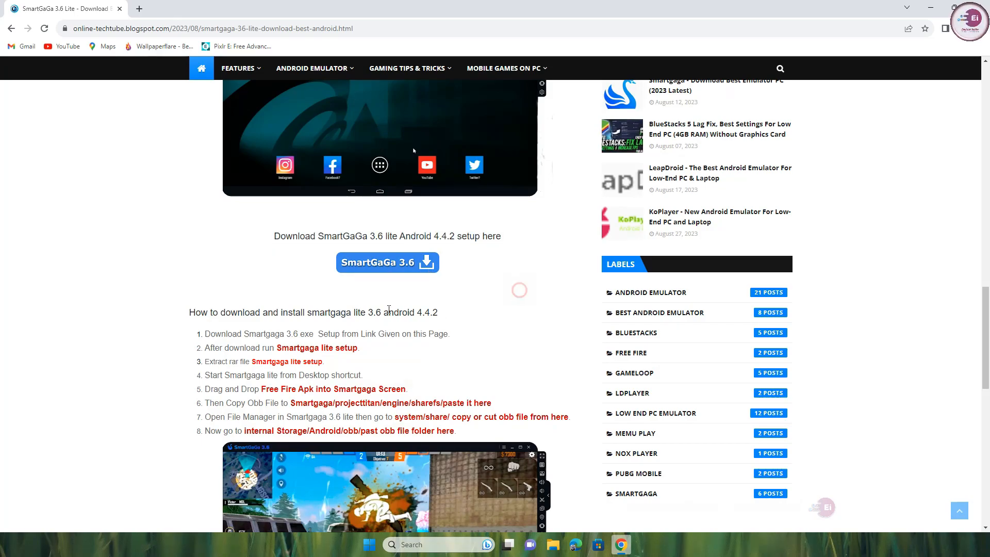
{"action": "scroll", "scroll_direction": "down", "scroll_amount": 3}
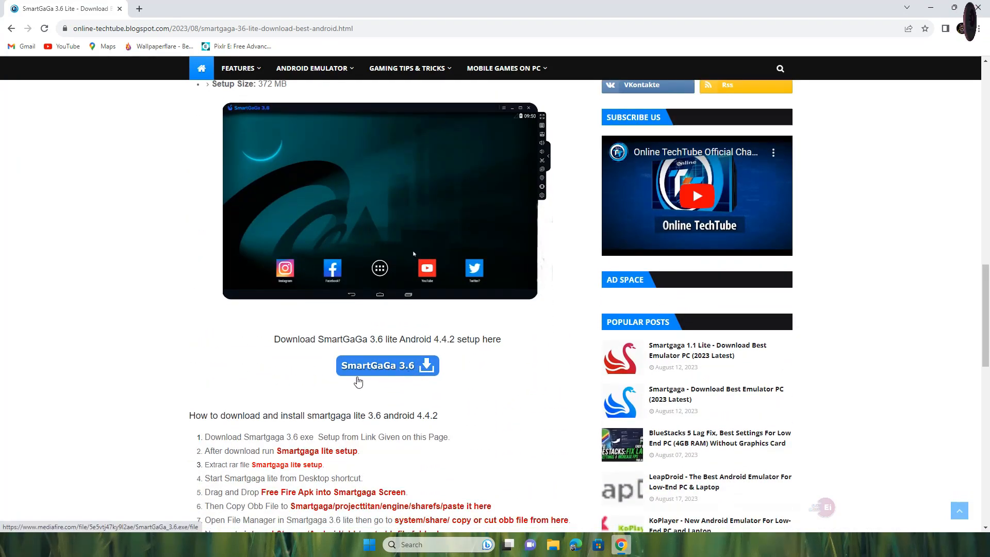
Step: Download SmartGaGa 3.6.exe from MediaFire and show the finished installer in its Downloads folder
{"action": "left_click", "coordinate": [387, 365]}
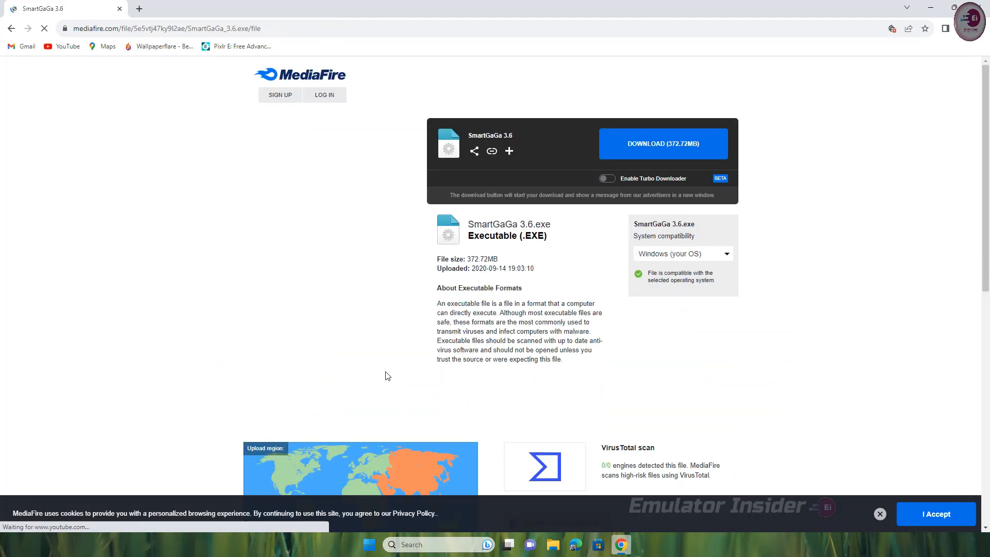
{"action": "left_click", "coordinate": [663, 143]}
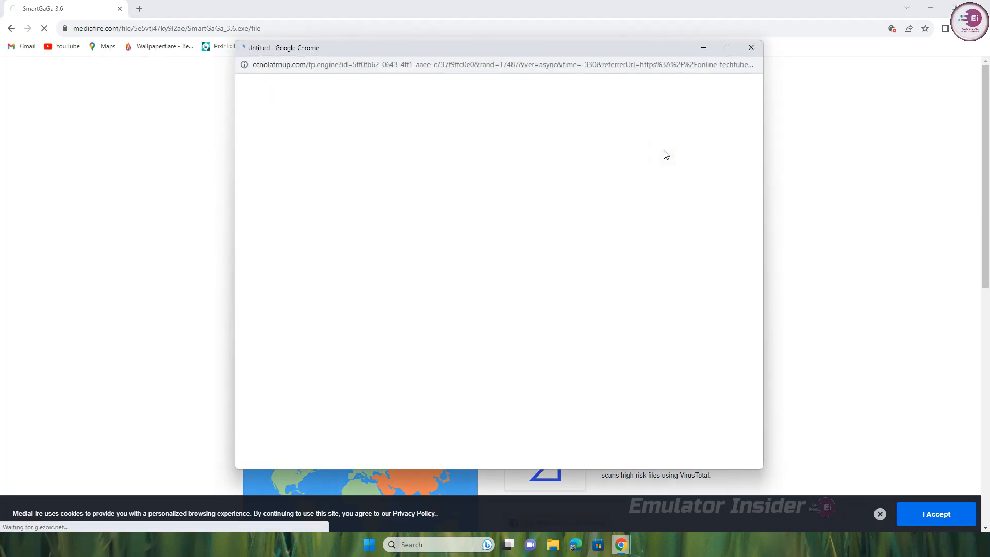
{"action": "left_click", "coordinate": [750, 47]}
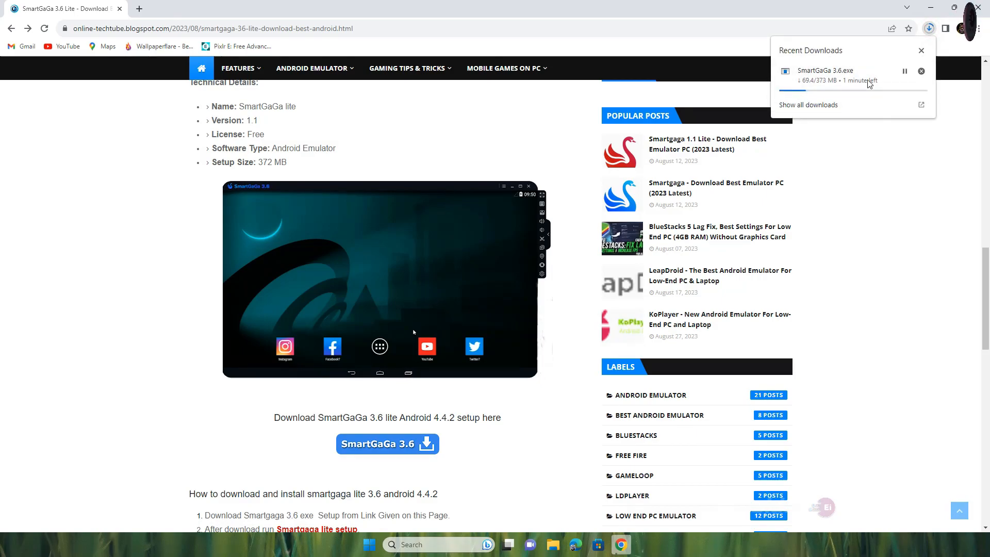
{"action": "mouse_move", "coordinate": [888, 154]}
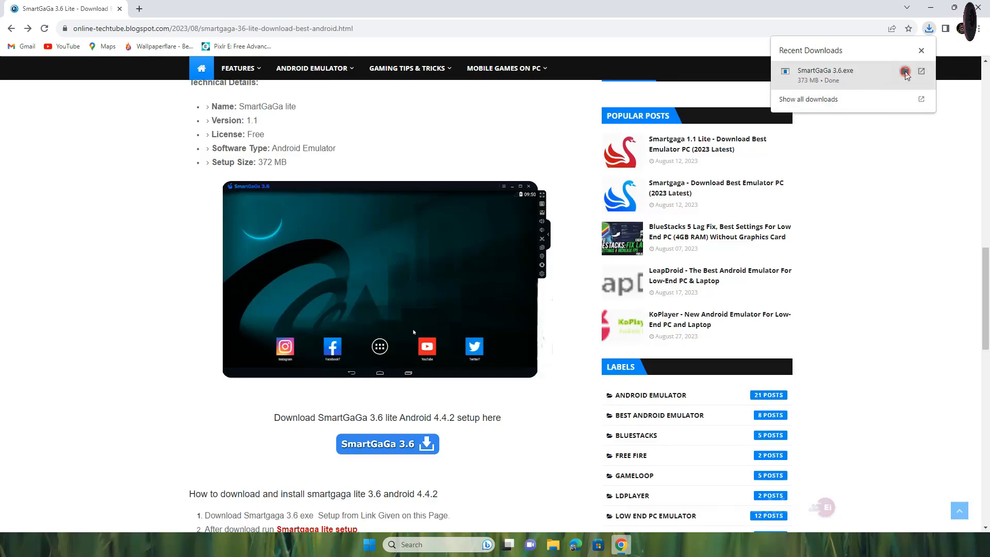
{"action": "left_click", "coordinate": [920, 71]}
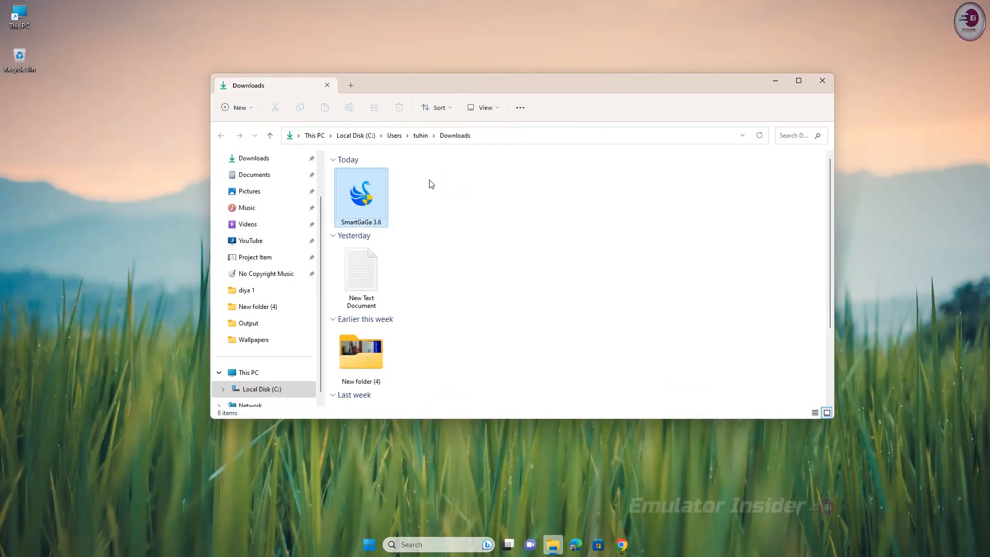
Step: Run the SmartGaGa 3.6 installer from the Downloads folder
{"action": "right_click", "coordinate": [361, 197]}
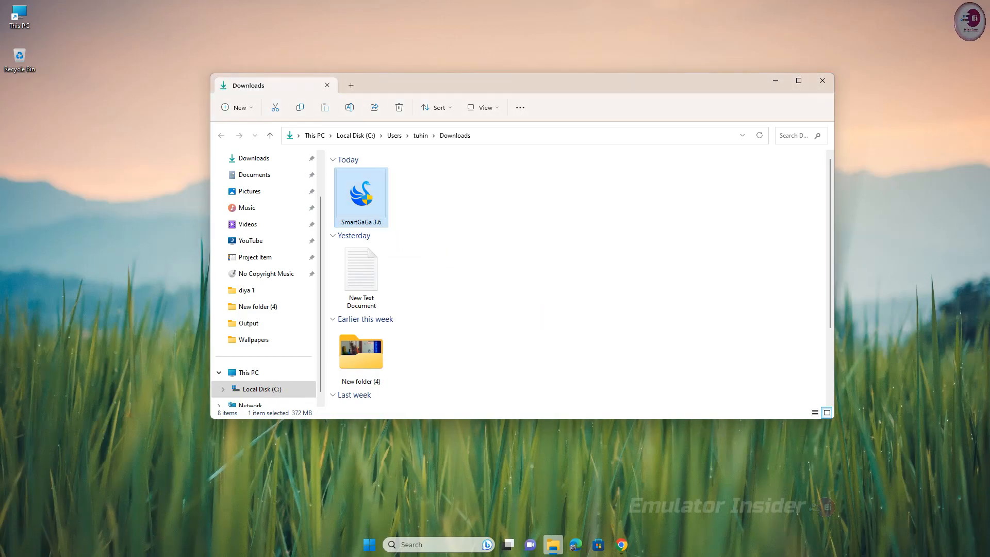
{"action": "double_click", "coordinate": [360, 192]}
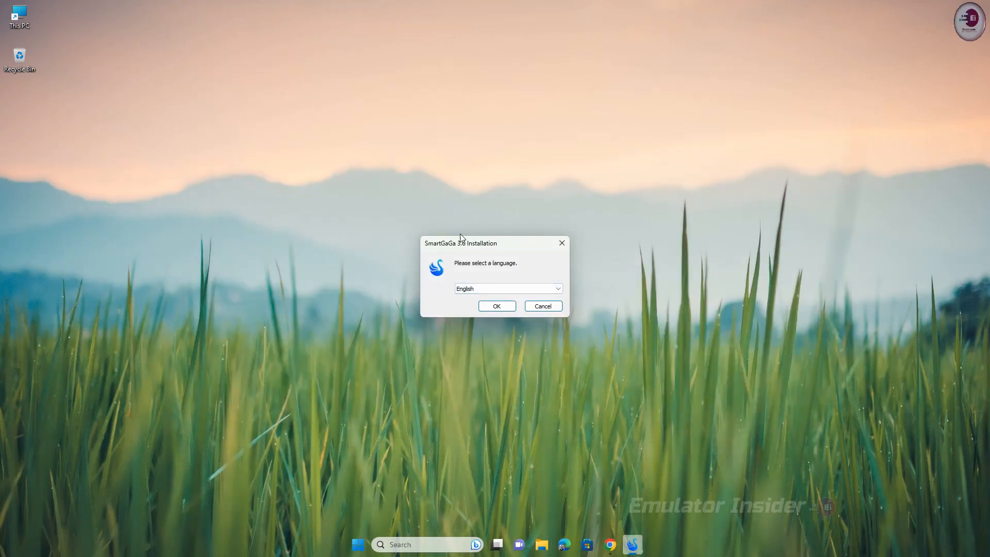
Step: Complete setup in English with the license accepted, desktop icon kept, and SmartGaGa launched at finish
{"action": "left_click", "coordinate": [496, 305]}
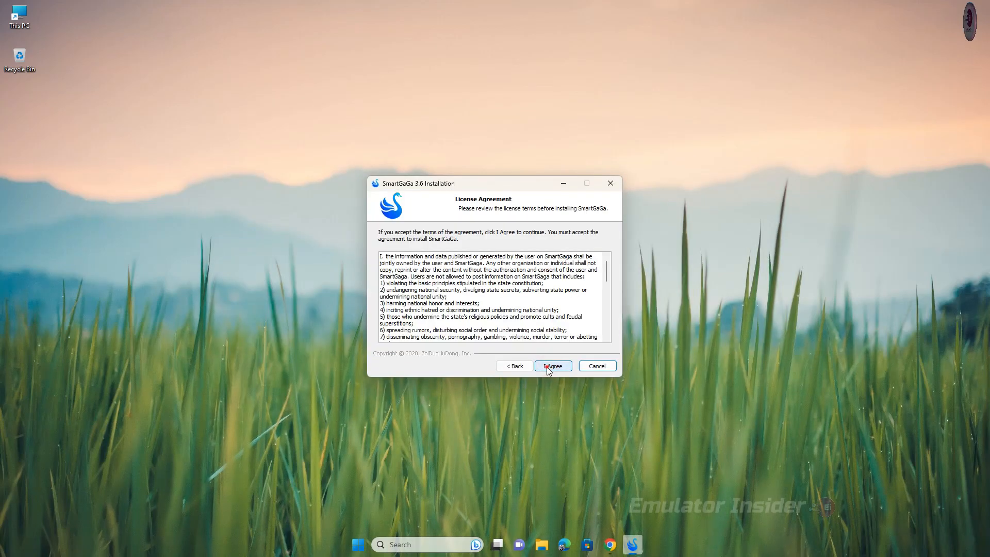
{"action": "left_click", "coordinate": [551, 366]}
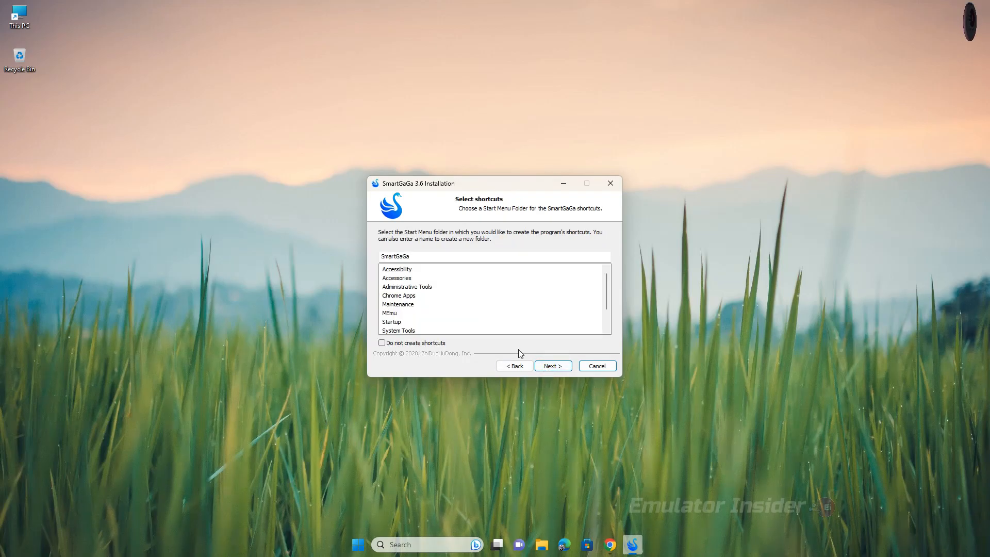
{"action": "left_click", "coordinate": [551, 365]}
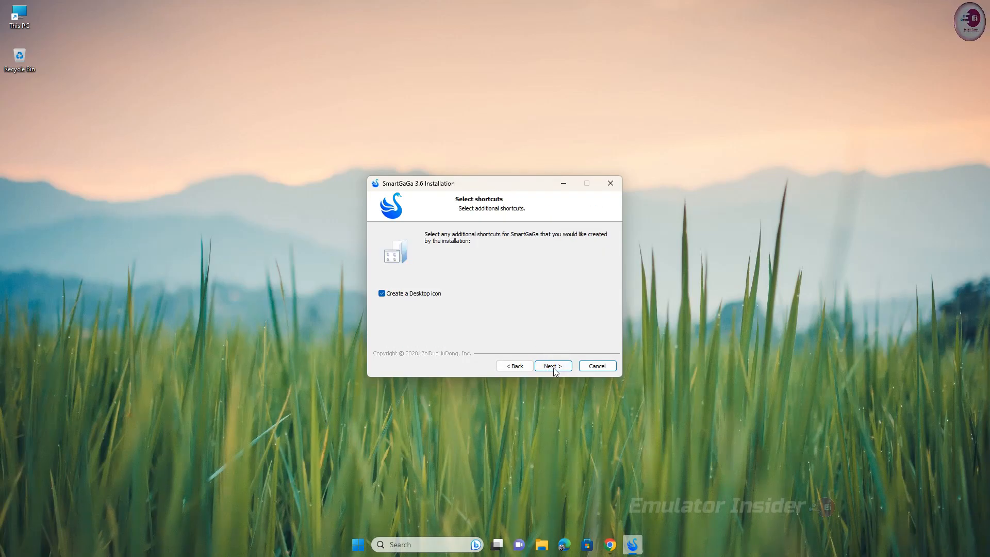
{"action": "left_click", "coordinate": [551, 365]}
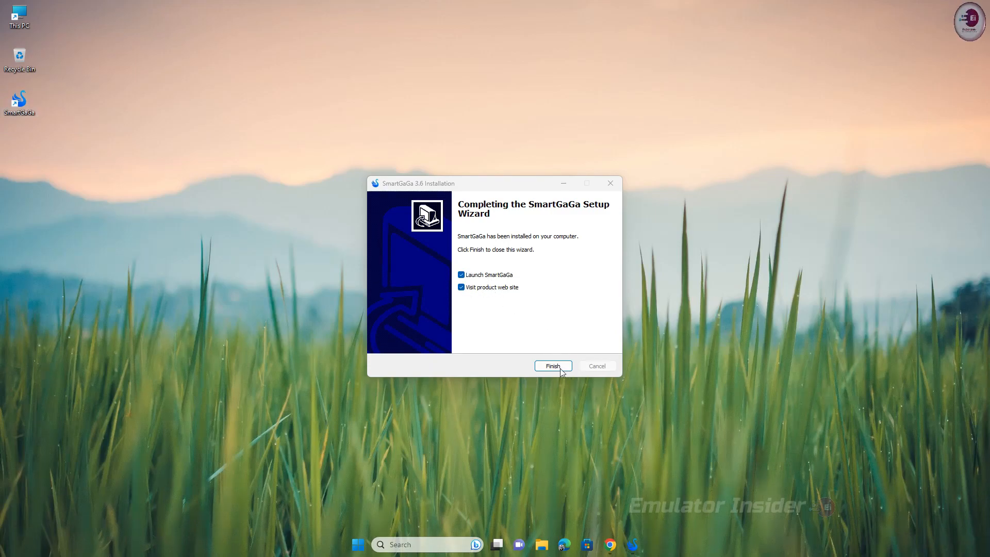
{"action": "left_click", "coordinate": [551, 365]}
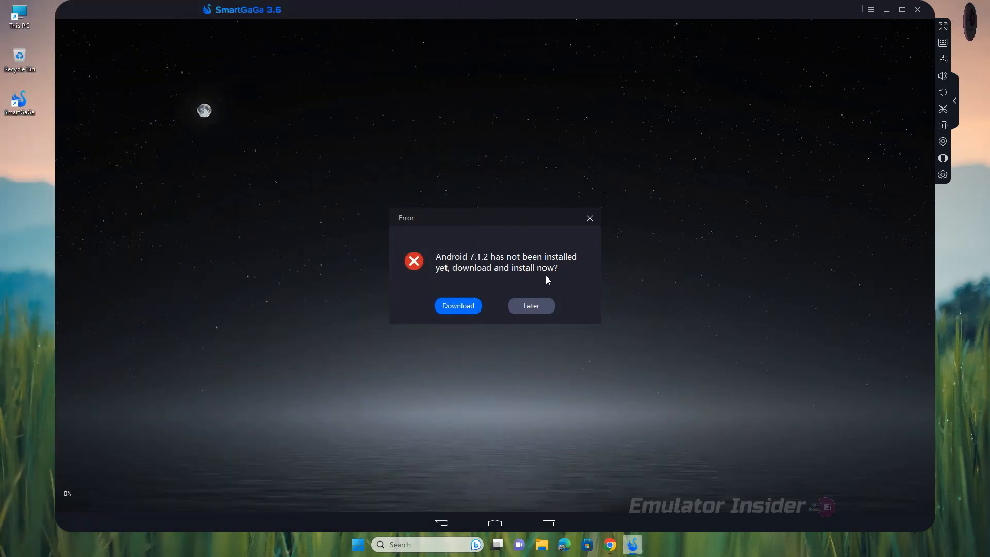
{"action": "mouse_move", "coordinate": [584, 290]}
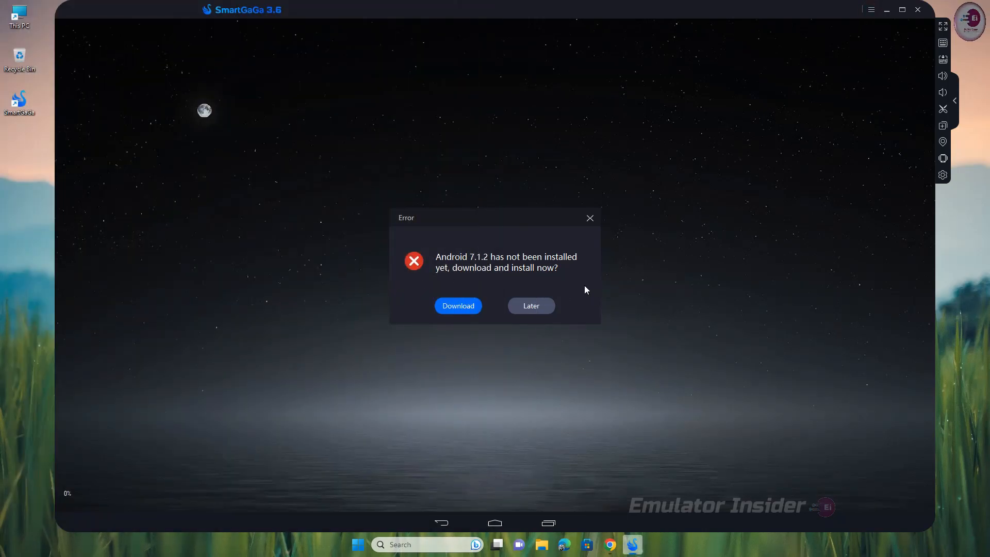
Step: Decline the Android 7.1.2 download and save the emulator's Android version as Auto in Settings
{"action": "left_click", "coordinate": [870, 10]}
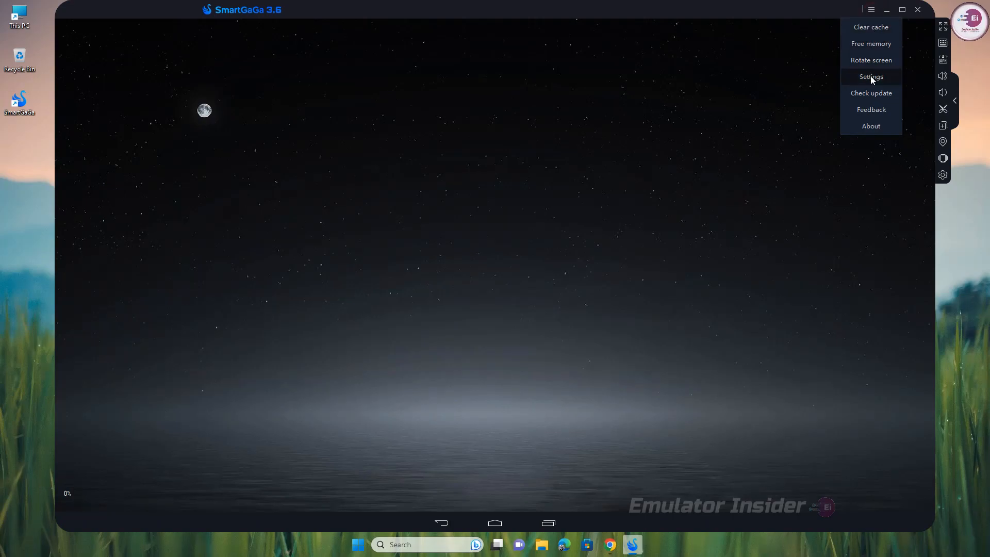
{"action": "left_click", "coordinate": [870, 77]}
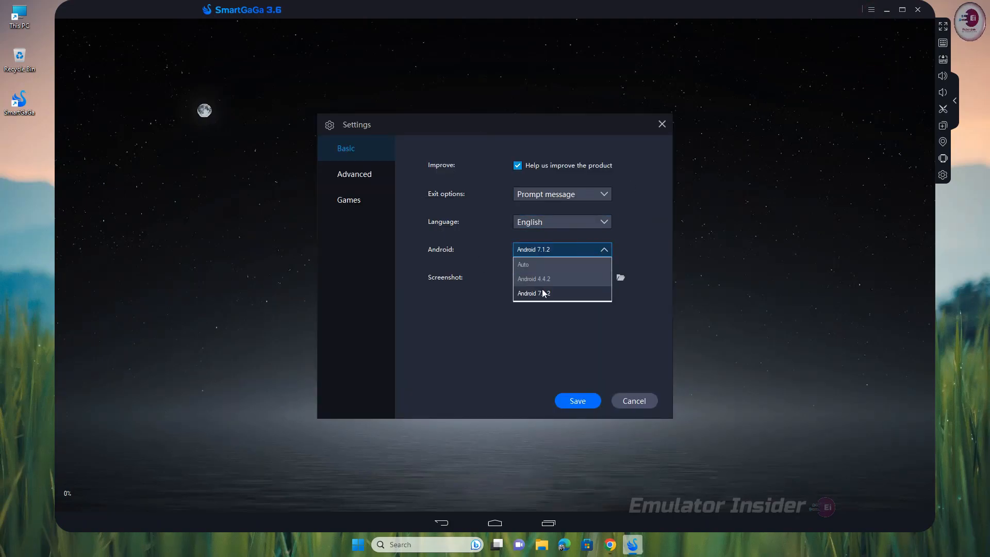
{"action": "left_click", "coordinate": [522, 264]}
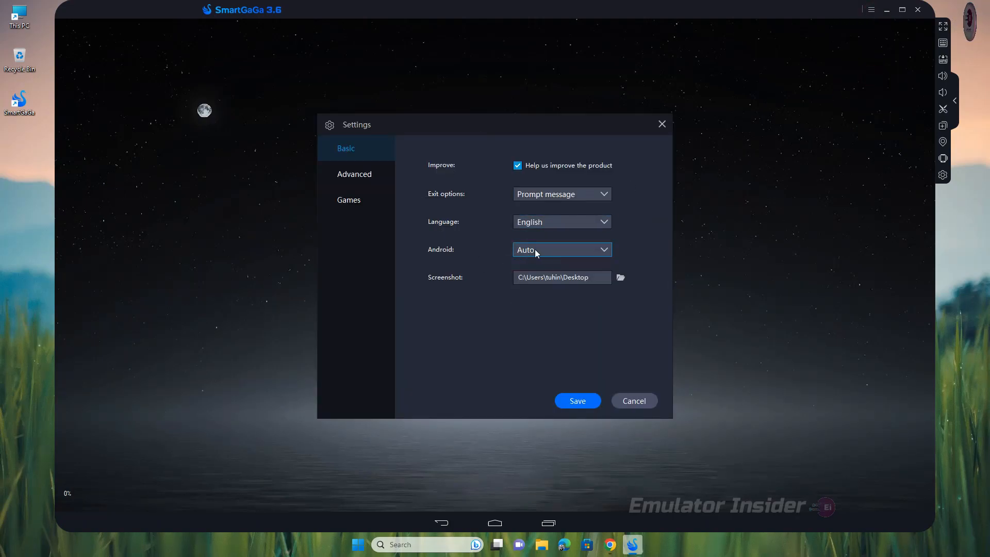
{"action": "left_click", "coordinate": [354, 173]}
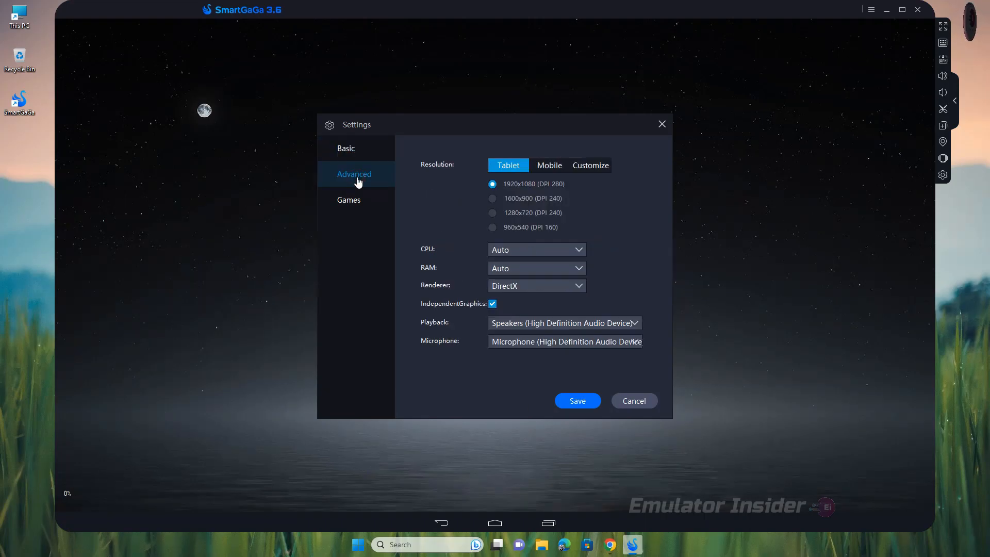
{"action": "left_click", "coordinate": [348, 199]}
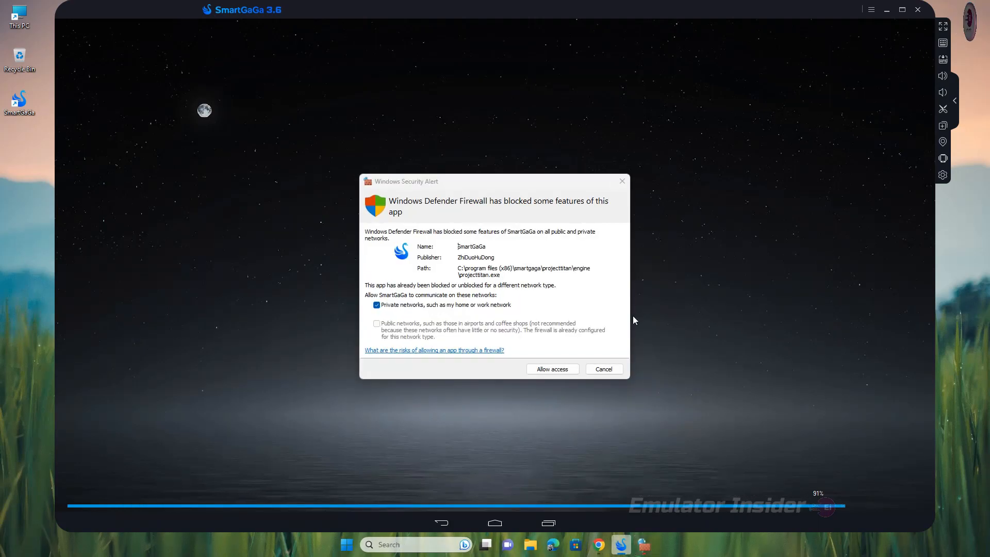
Step: Allow SmartGaGa network access on the Windows Defender Firewall alert
{"action": "left_click", "coordinate": [551, 369]}
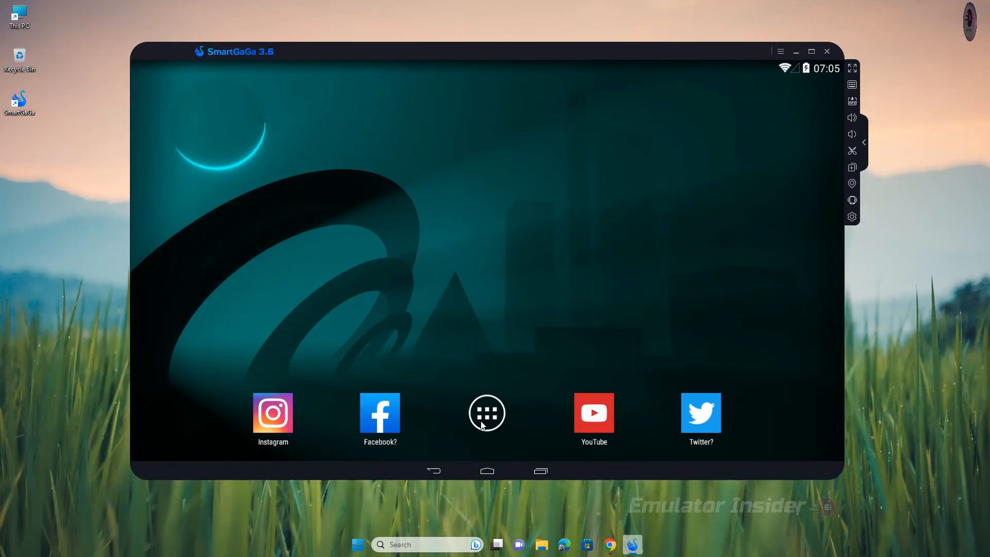
Step: Open Android's app drawer and Settings, scrolling down to the About phone section
{"action": "left_click", "coordinate": [486, 412]}
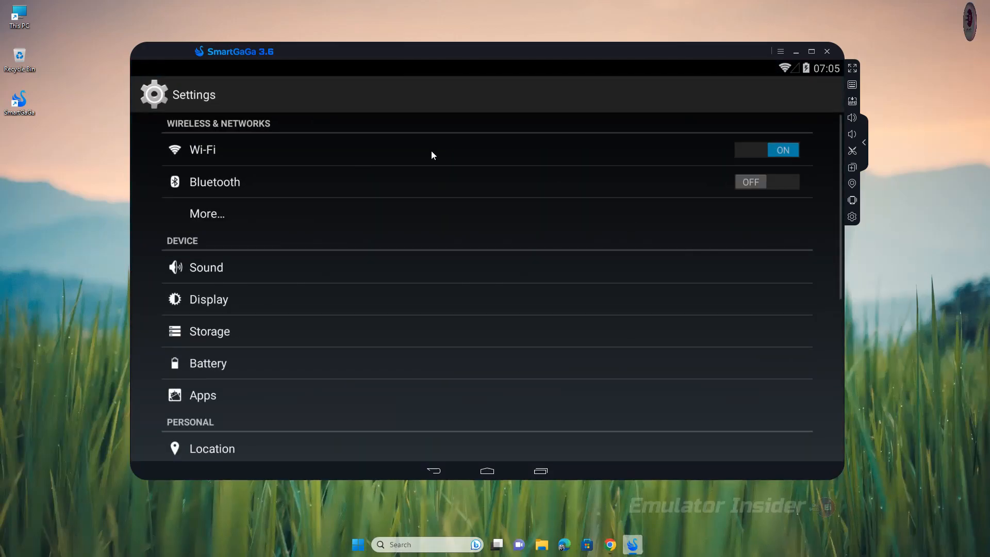
{"action": "scroll", "scroll_direction": "down", "scroll_amount": 3}
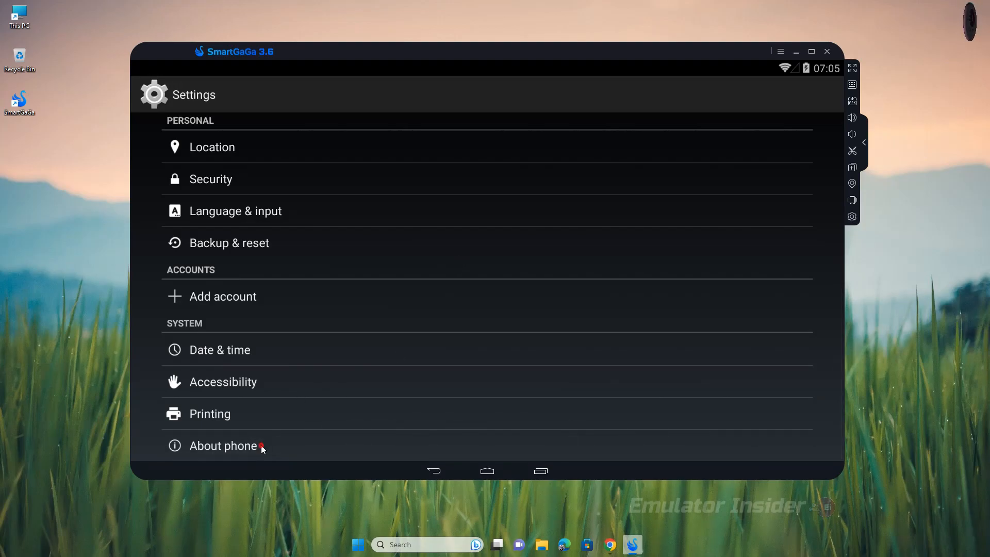